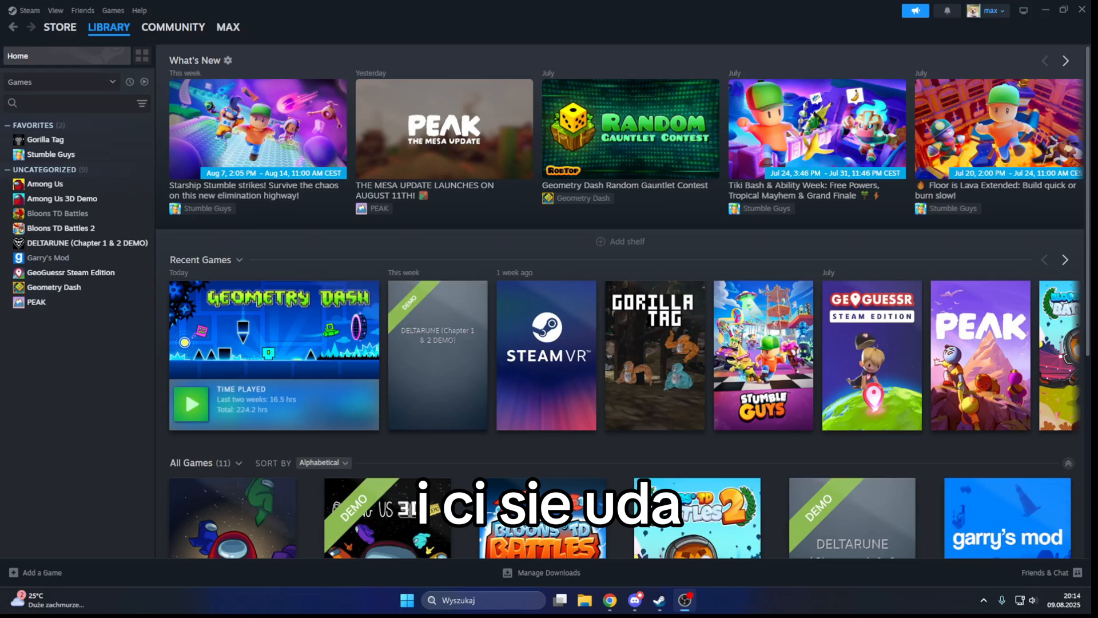
Open the Library and select Gorilla Tag under Favorites
click(108, 27)
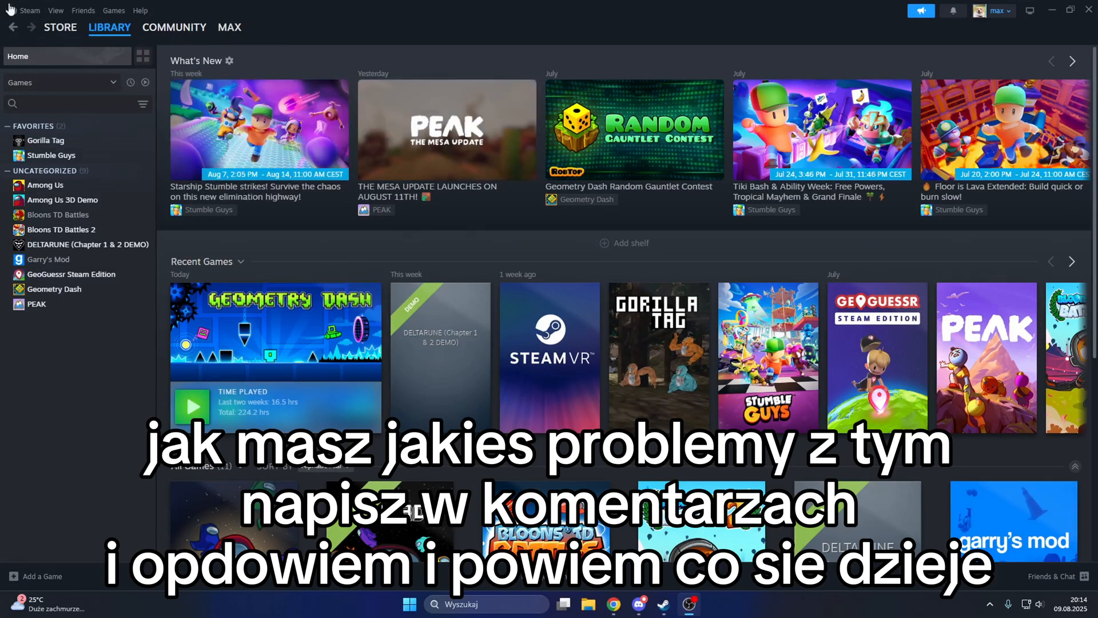
click(46, 140)
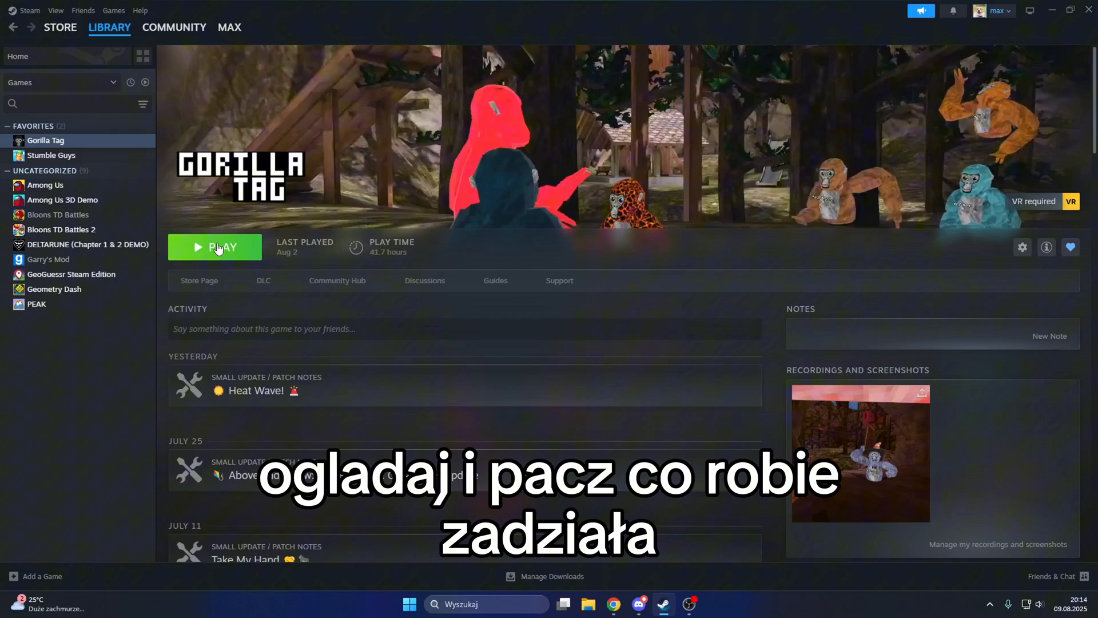
Show the BepInEx plugins folder listing Bepinject-Auros, Extenject and Utilla in File Explorer
click(1022, 247)
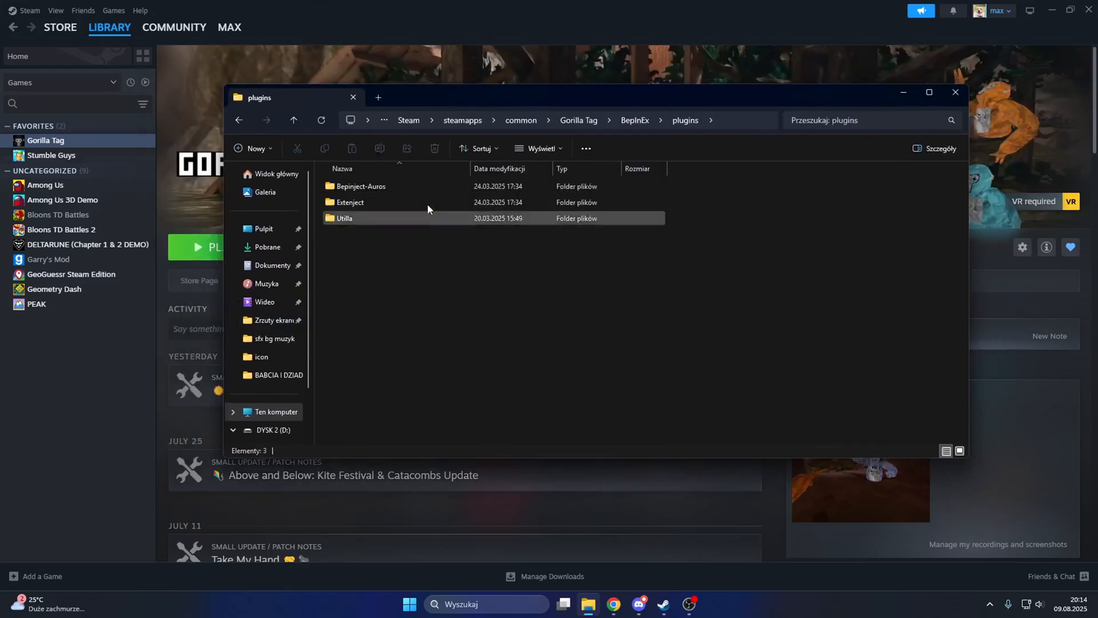
Close the File Explorer plugins window to return to Gorilla Tag's Steam page
click(955, 91)
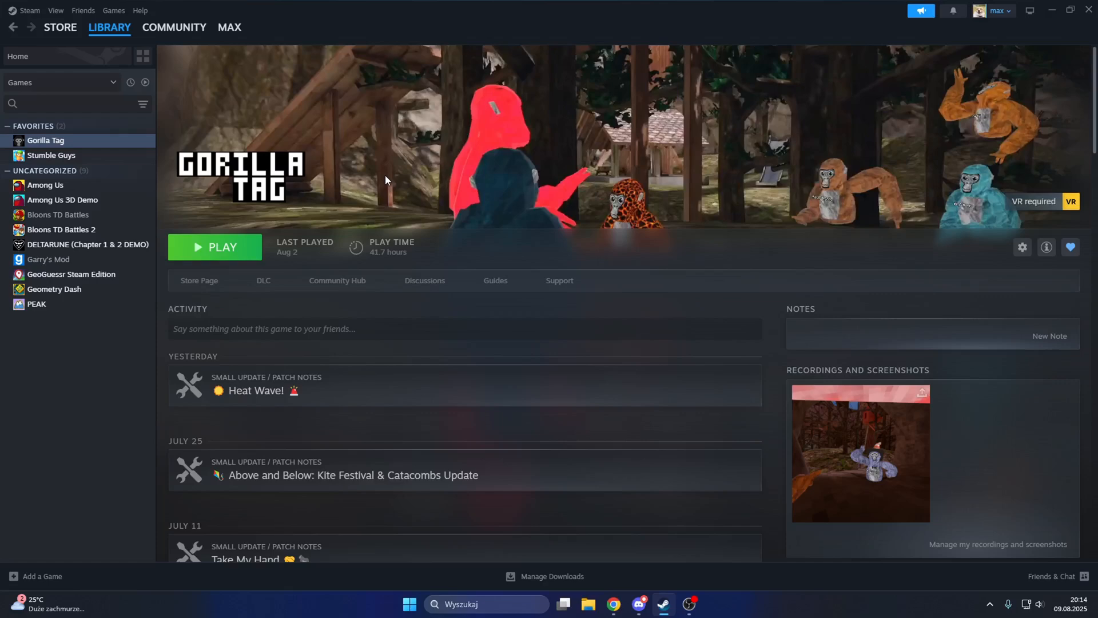
mouse_move(29, 11)
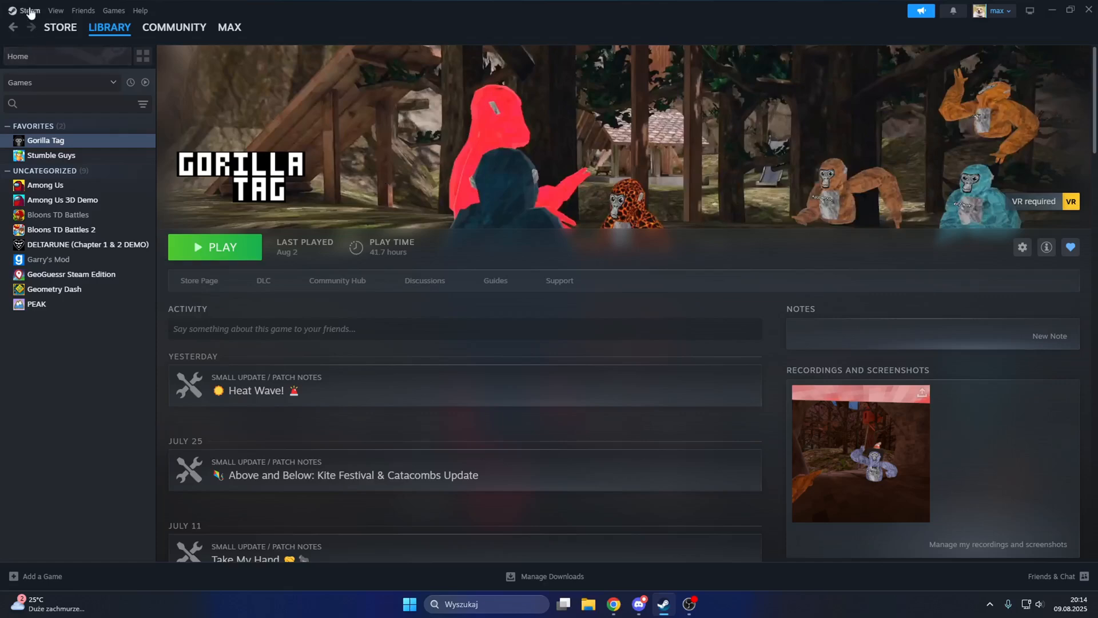
mouse_move(285, 207)
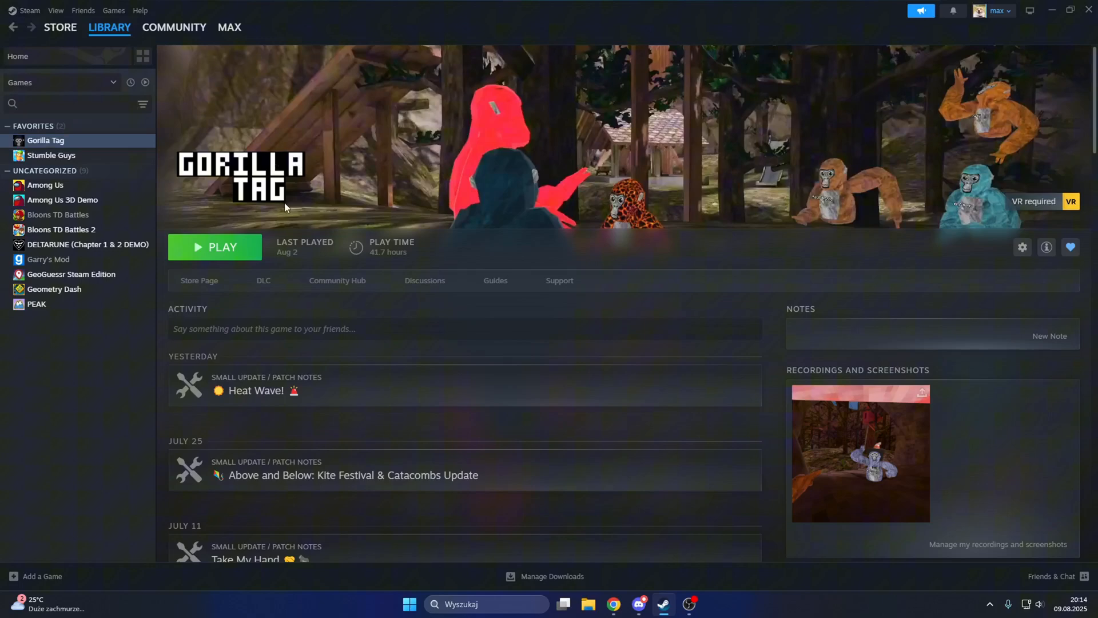
mouse_move(291, 214)
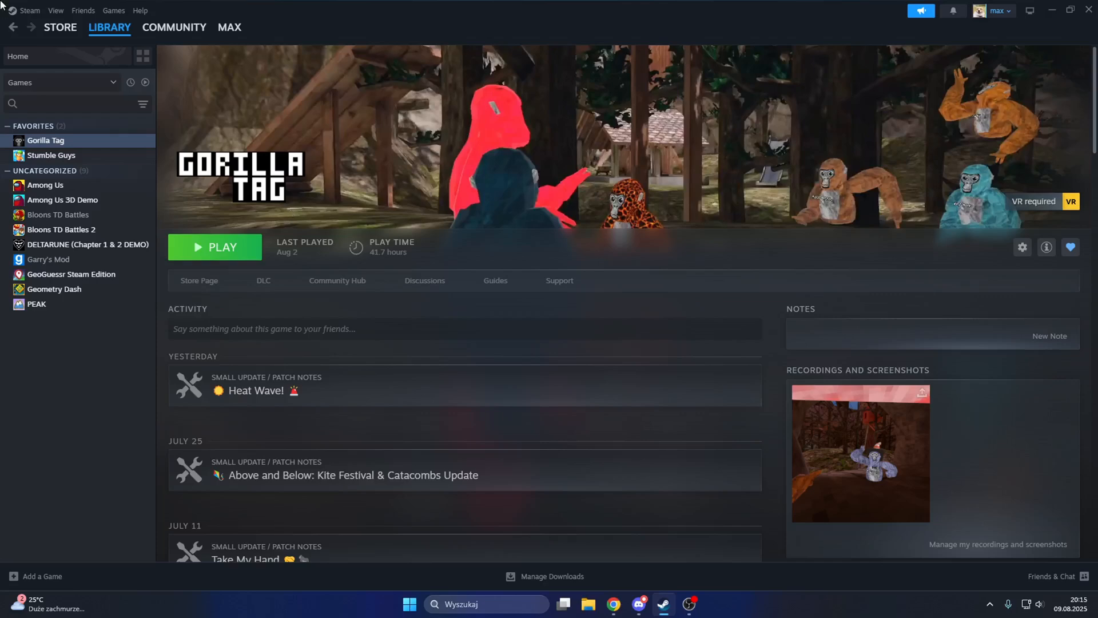
Go to Steam Settings and select the Voice section
click(29, 9)
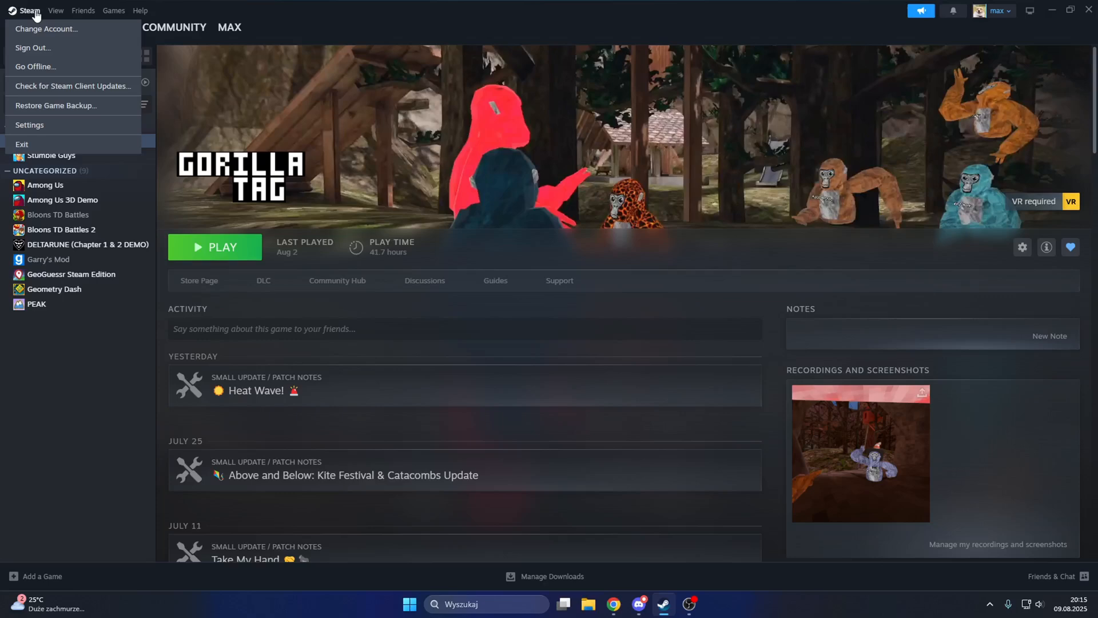
click(29, 125)
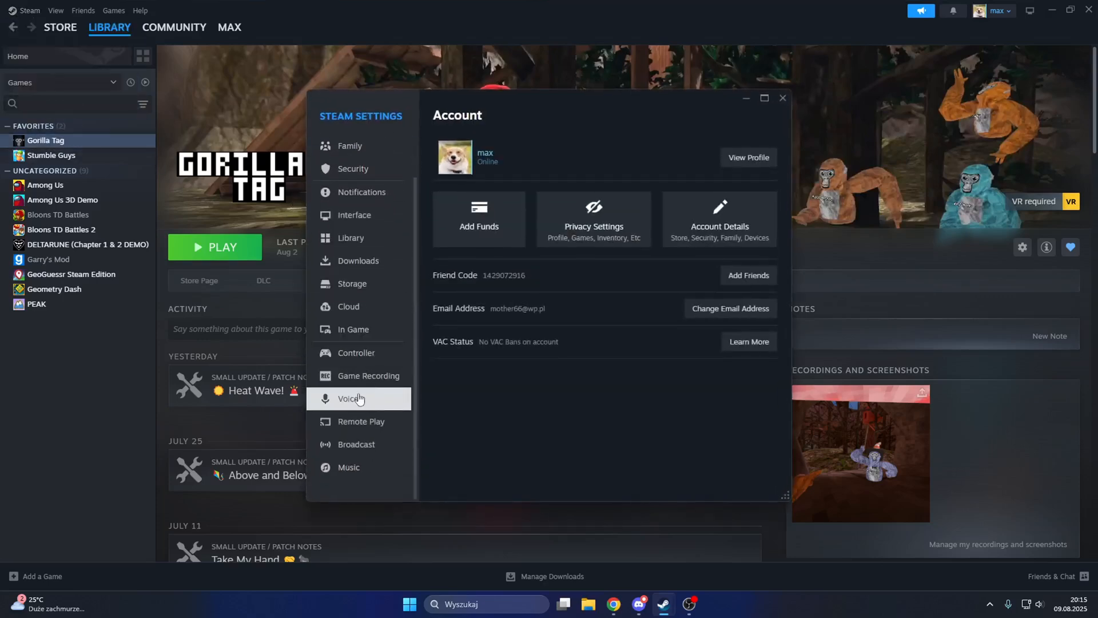
click(349, 398)
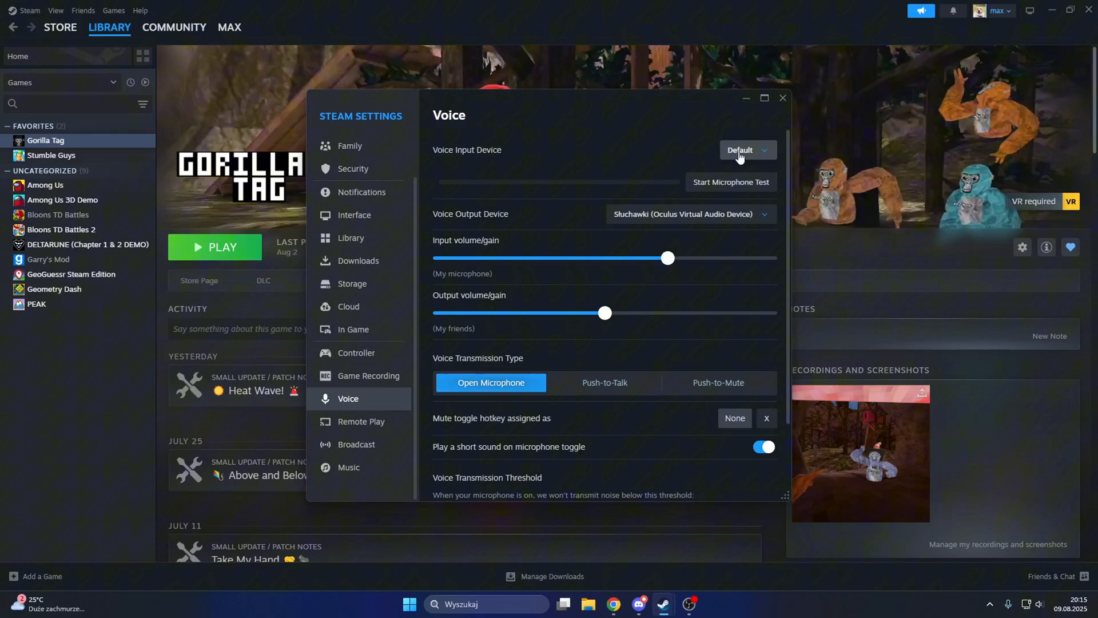
Choose Headset Microphone (Oculus Virtual Audio Device) as the voice input device
click(746, 149)
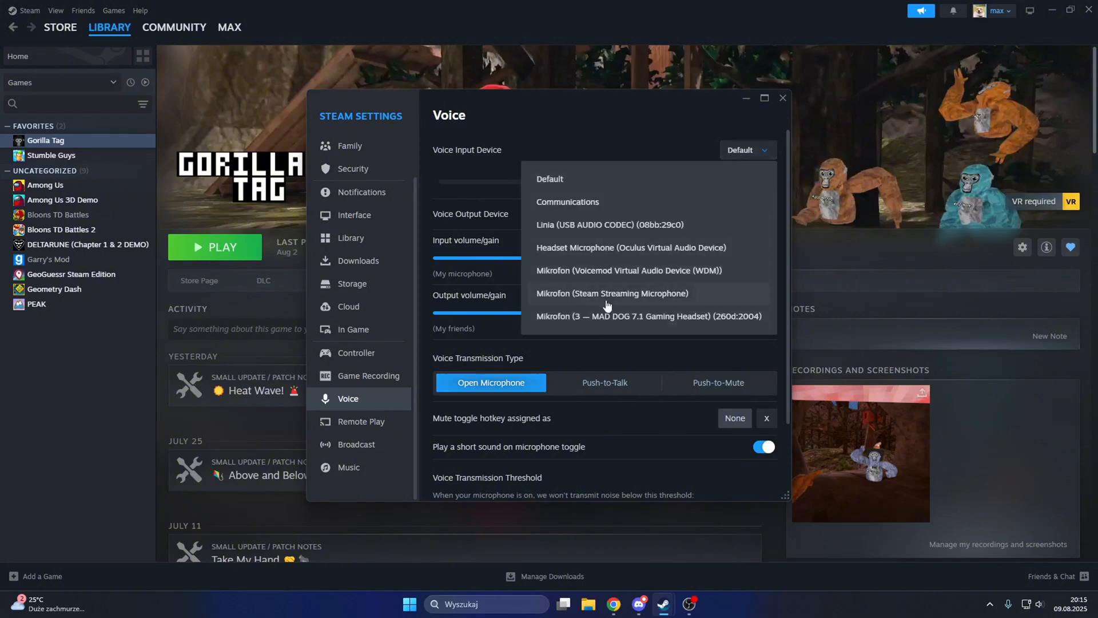
mouse_move(593, 257)
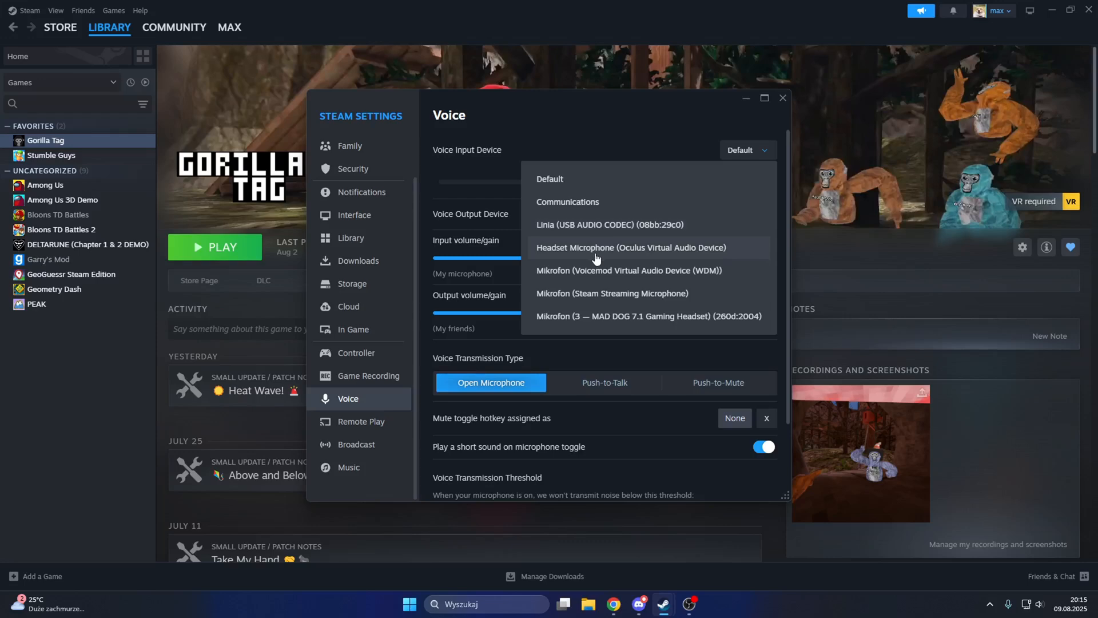
click(630, 247)
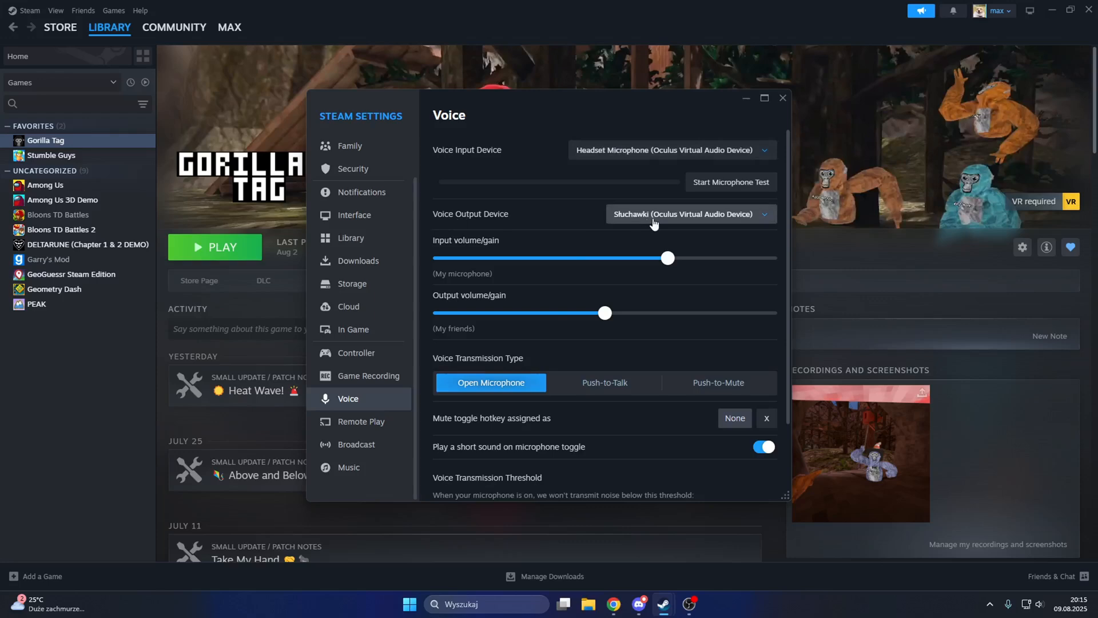
click(689, 213)
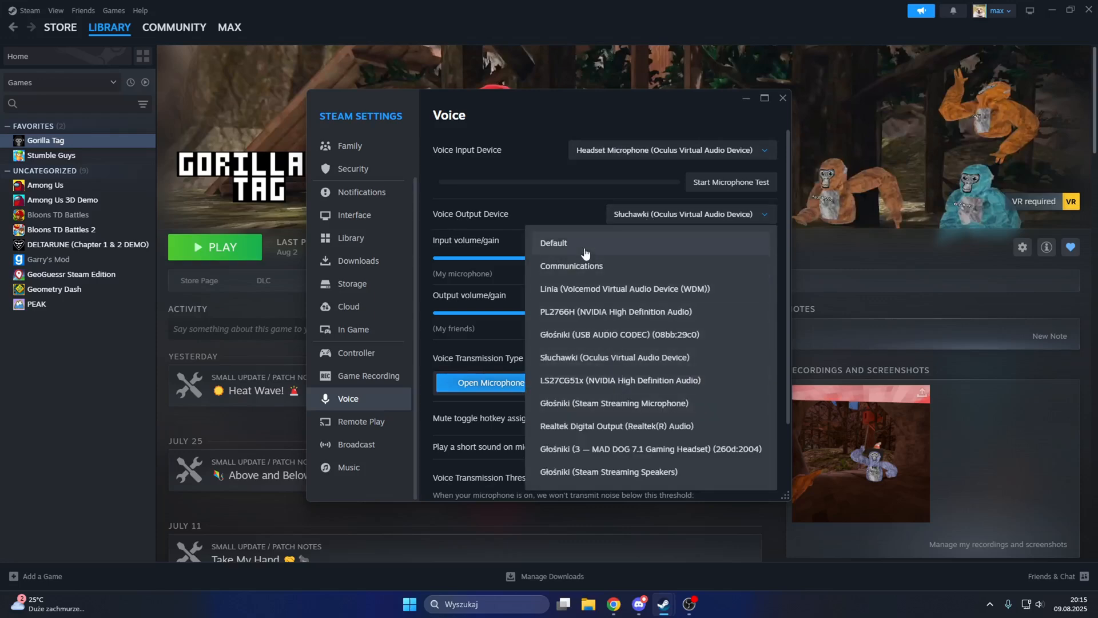
click(554, 243)
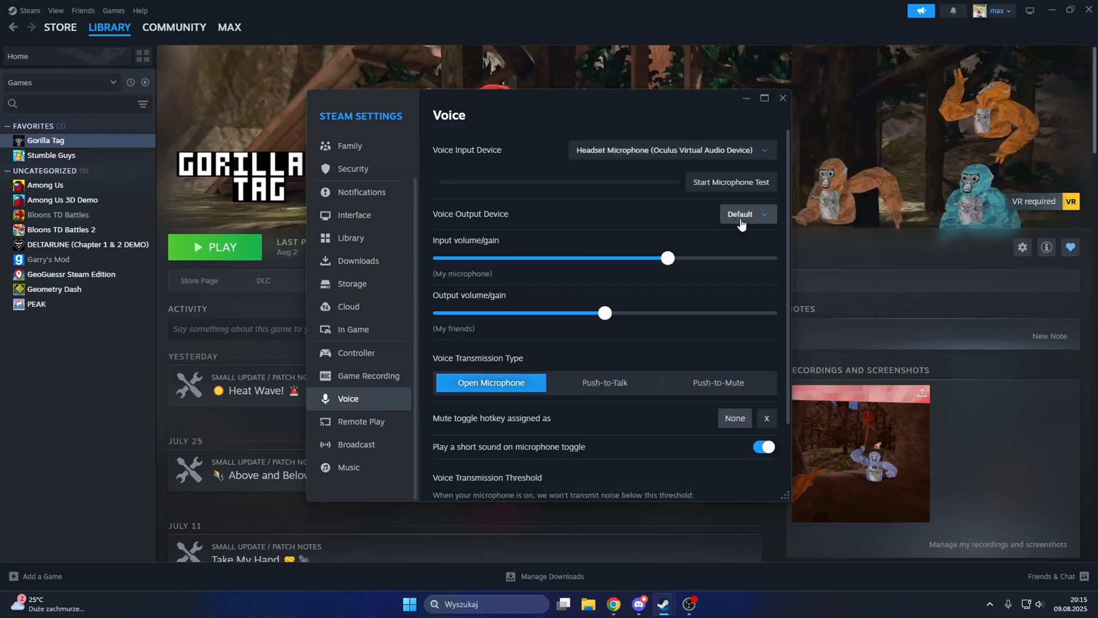
click(746, 213)
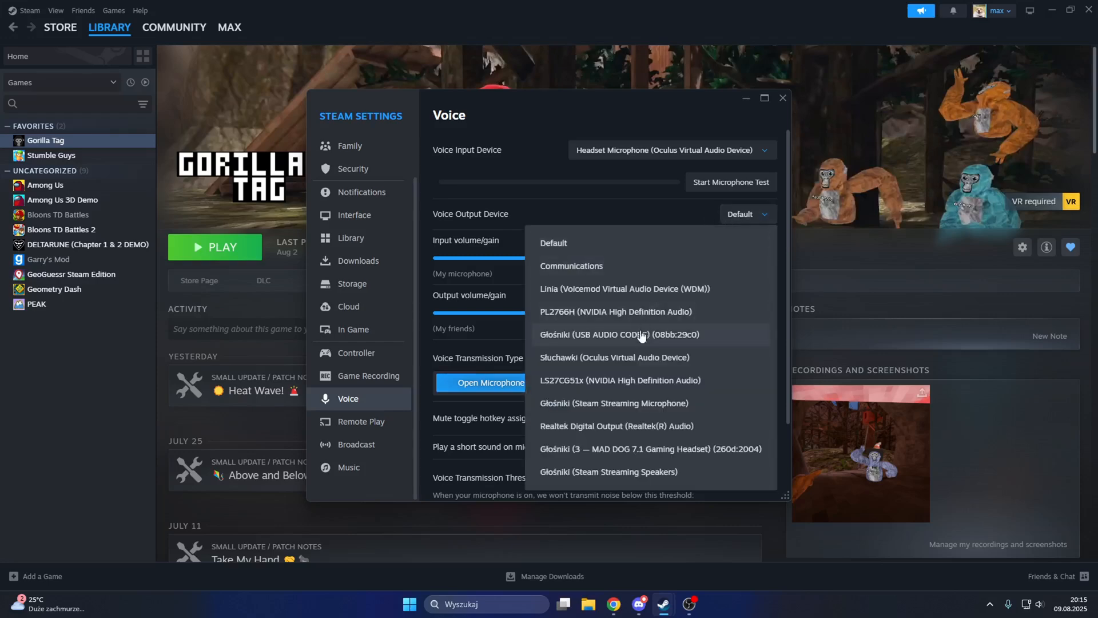
mouse_move(614, 357)
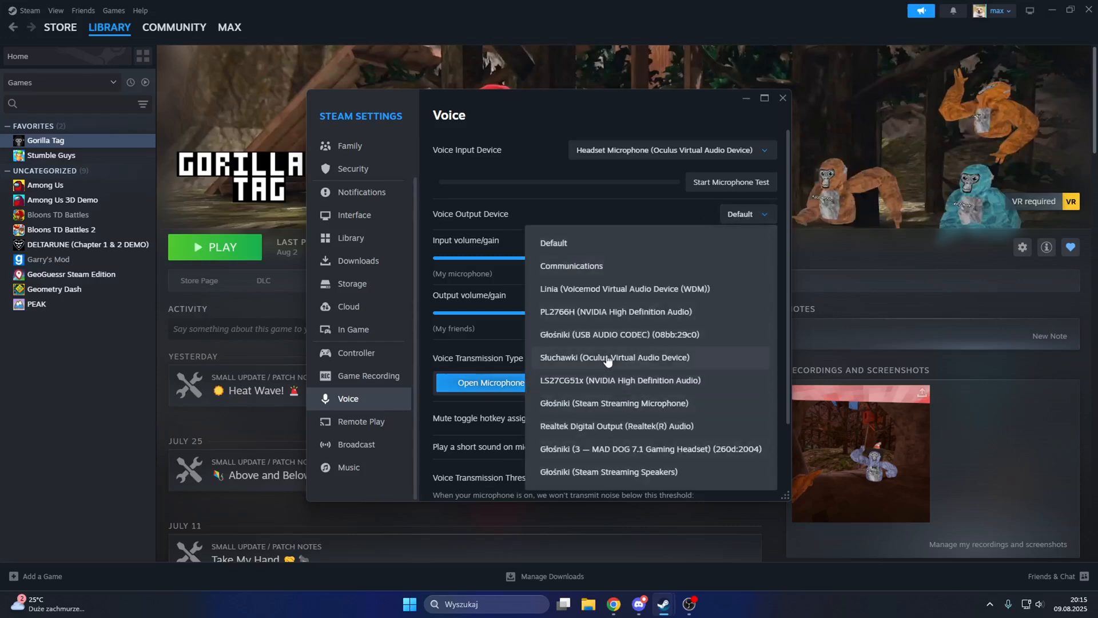
mouse_move(595, 380)
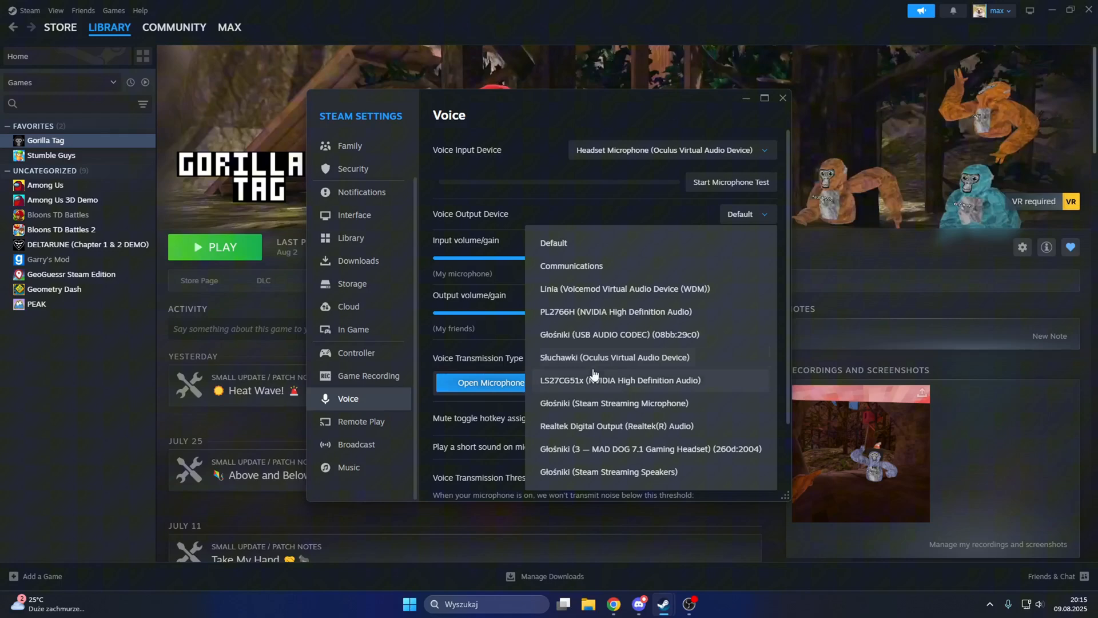
click(614, 357)
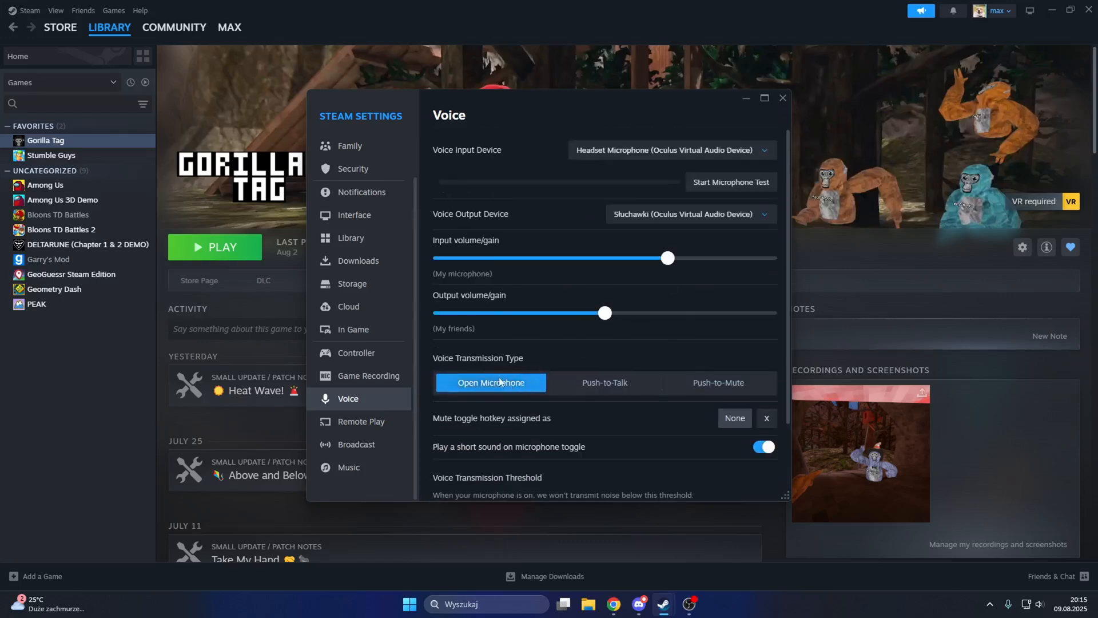
mouse_move(530, 369)
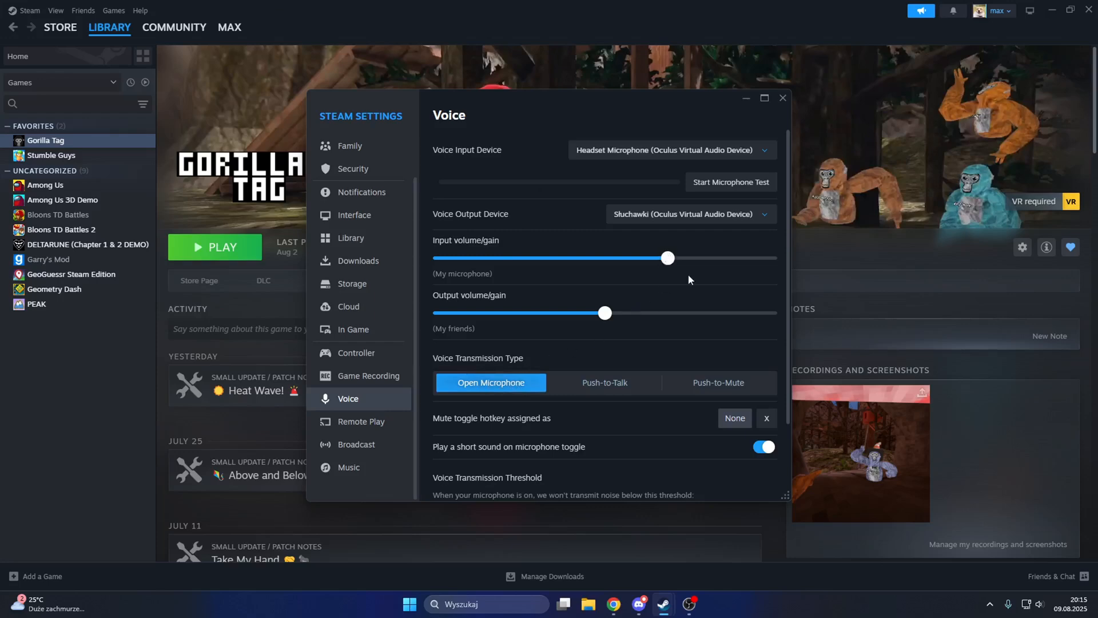
Adjust the input gain slider down, back up, ending slightly above its original level
drag(667, 258, 489, 258)
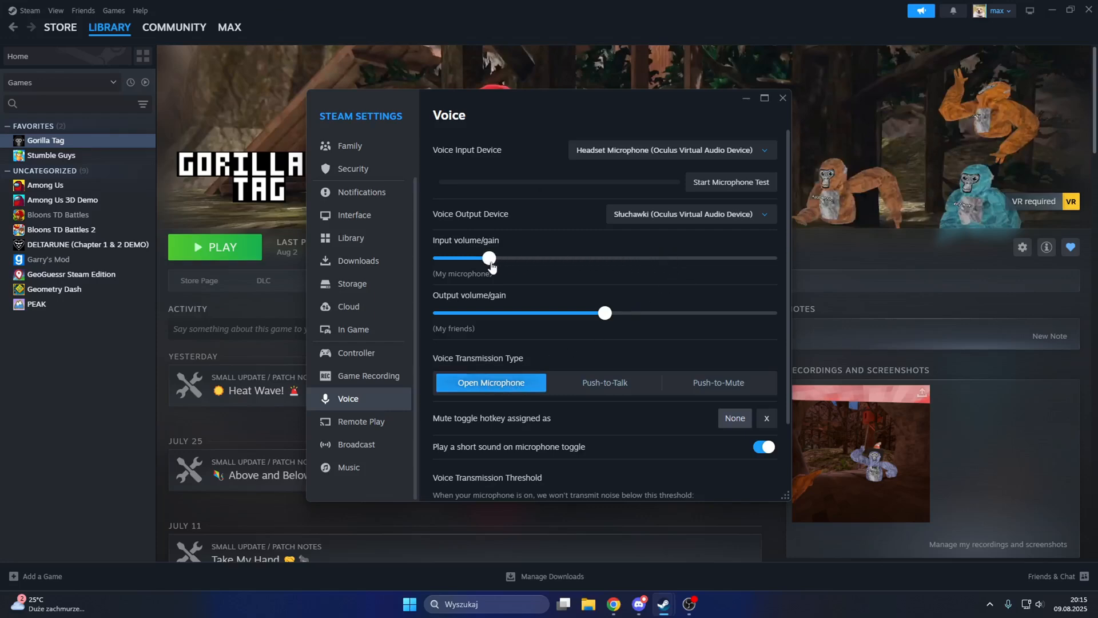
drag(489, 258, 665, 258)
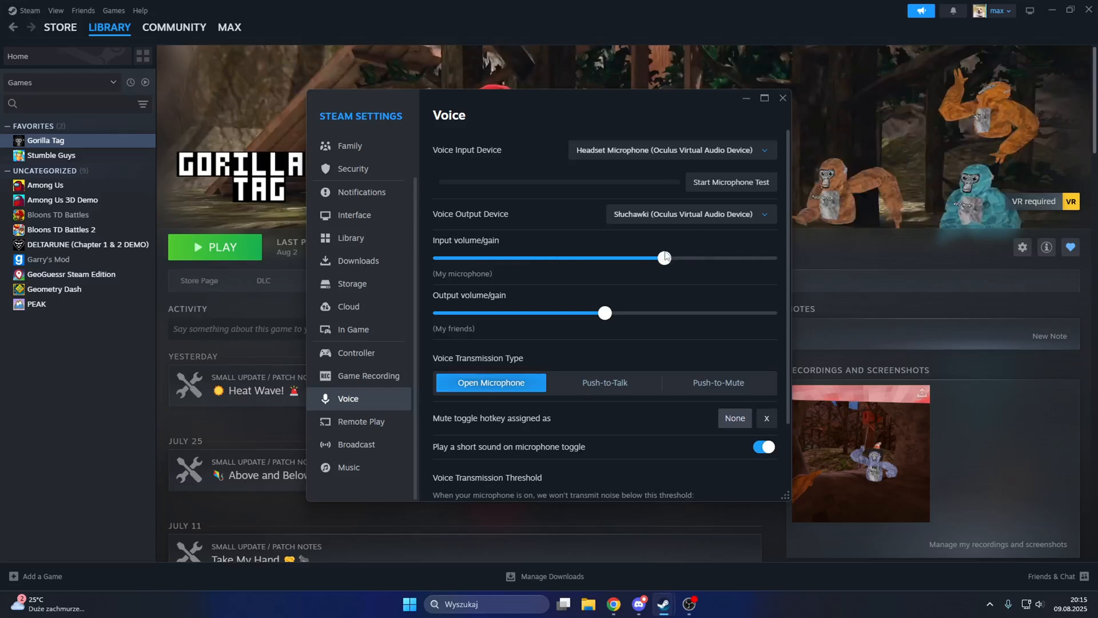
drag(664, 257, 674, 257)
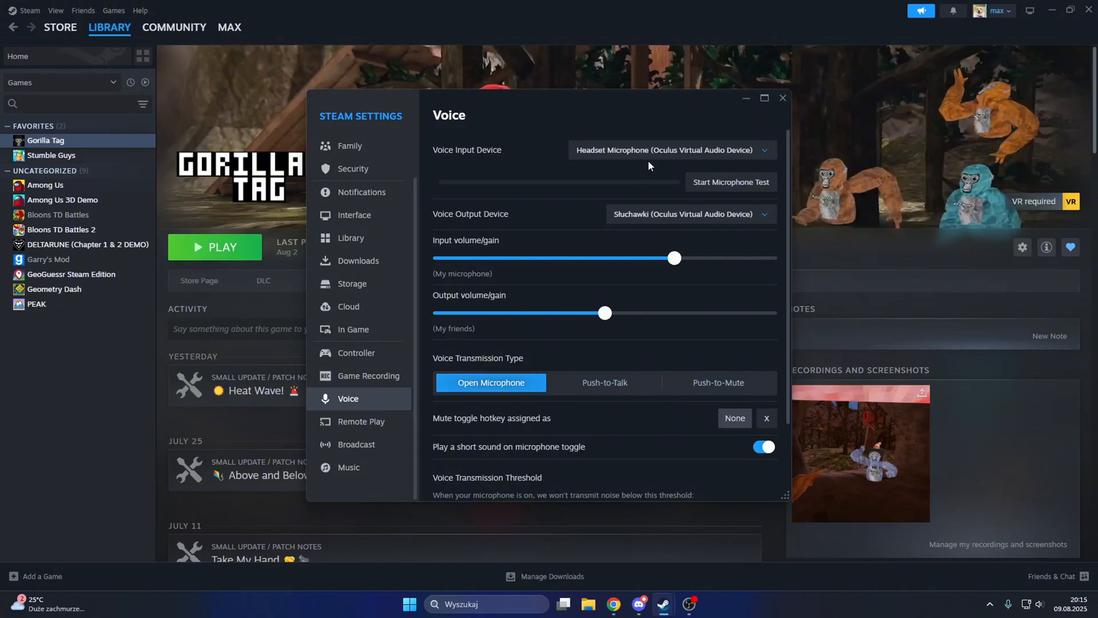
mouse_move(728, 149)
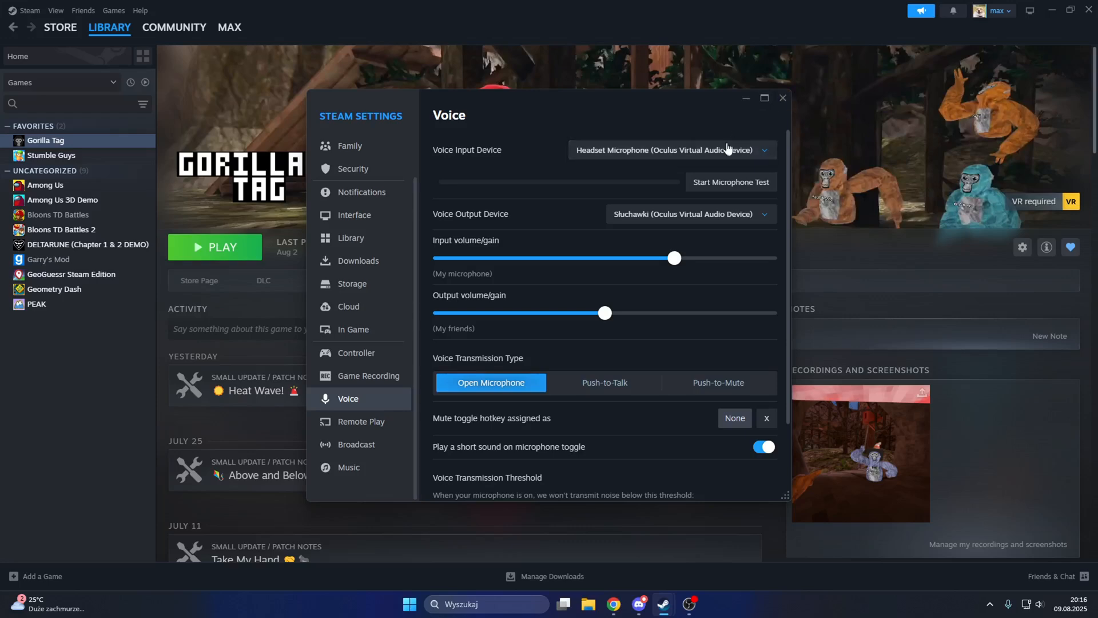
click(783, 97)
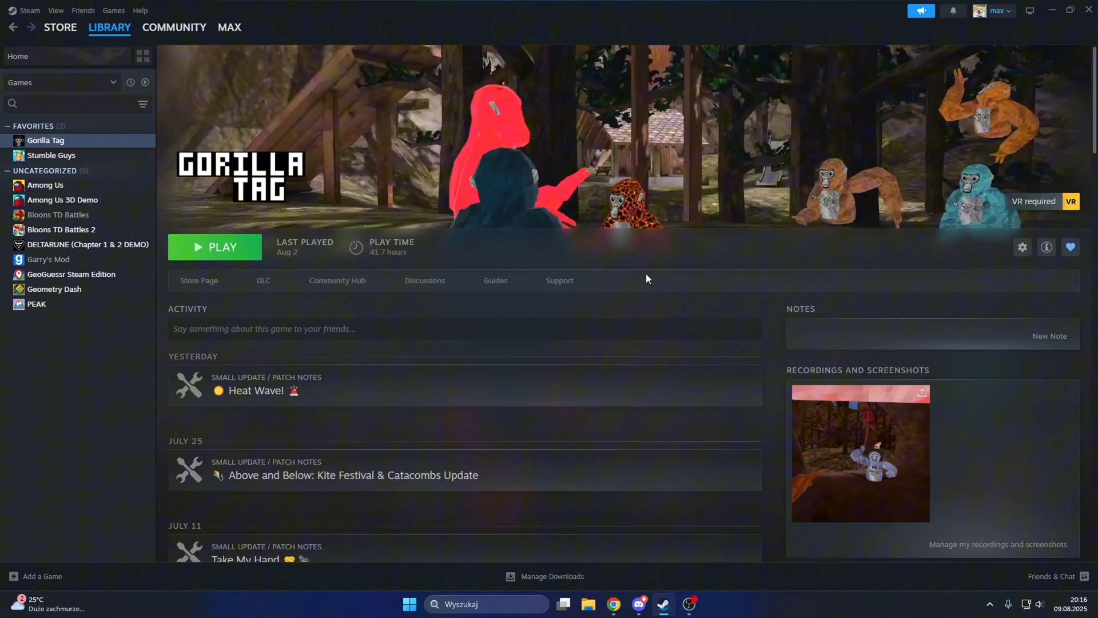
mouse_move(585, 258)
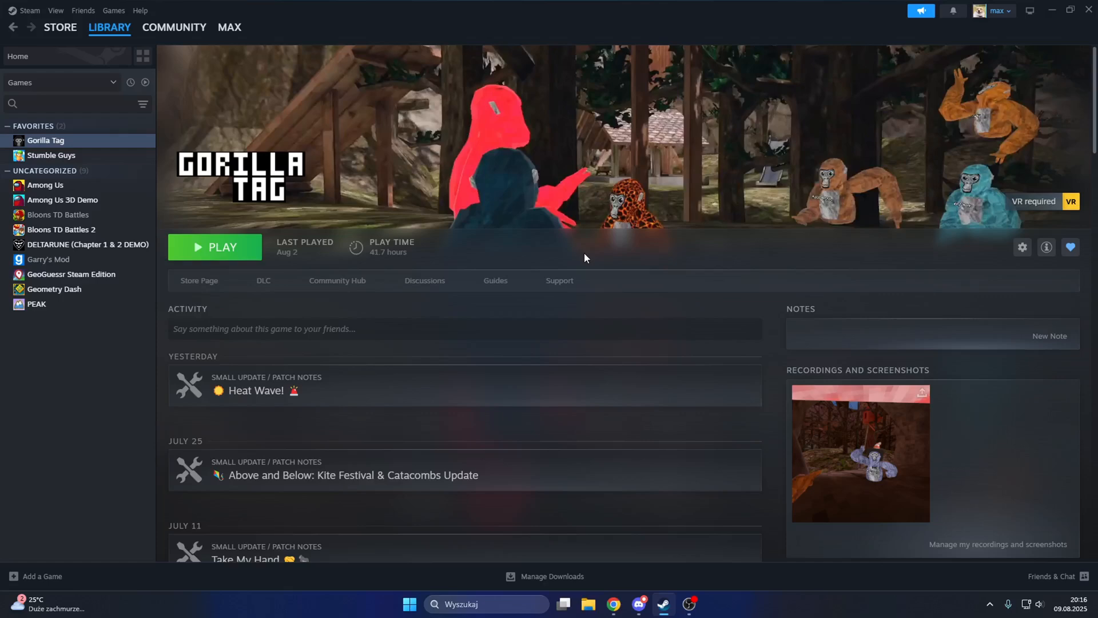
mouse_move(515, 133)
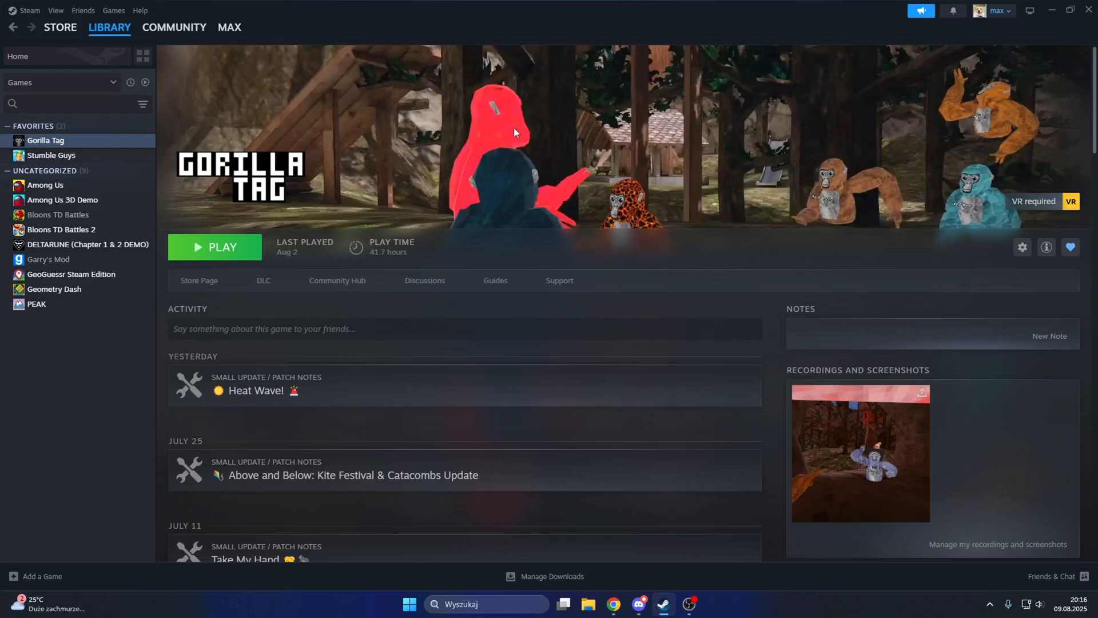
mouse_move(774, 273)
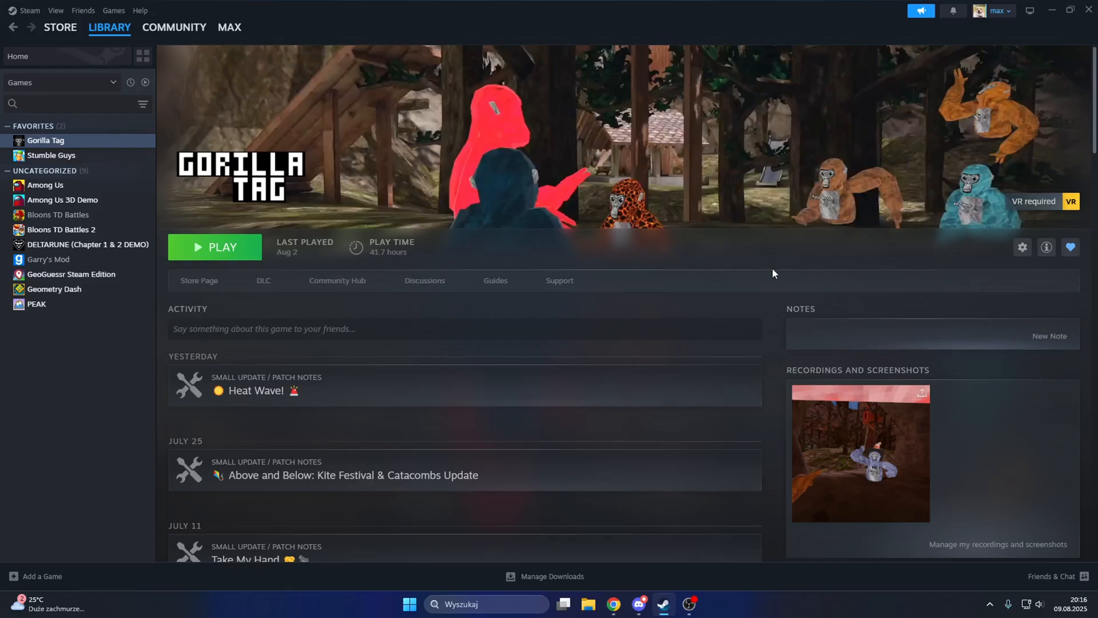
mouse_move(659, 240)
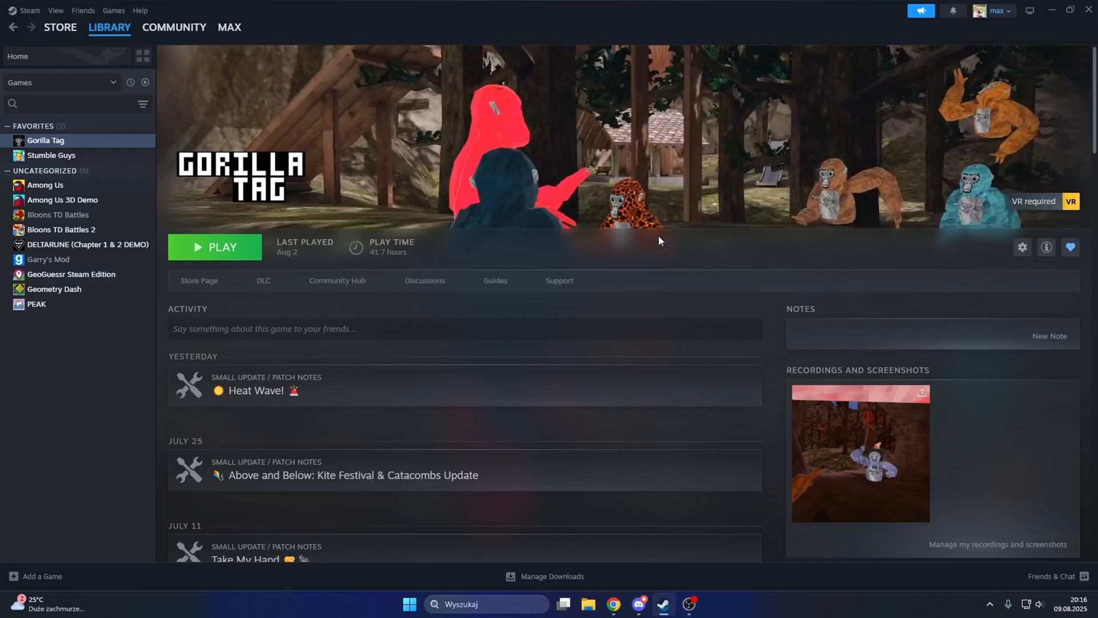
mouse_move(664, 246)
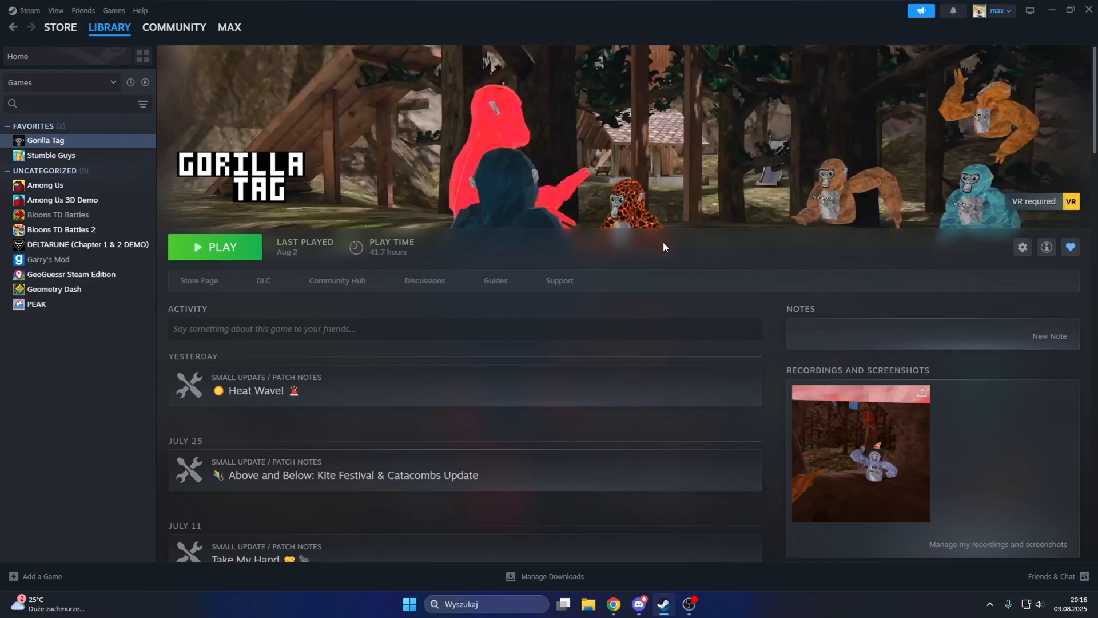